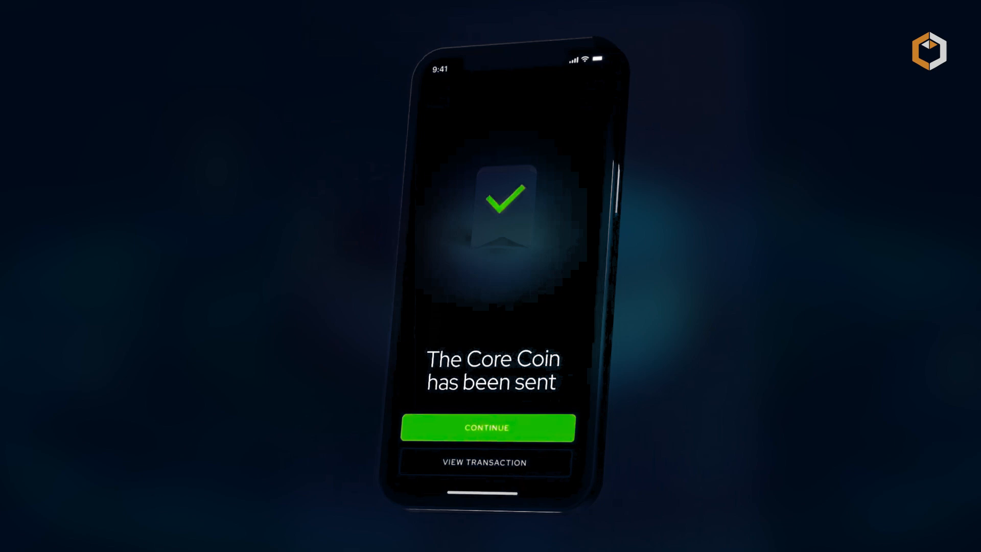
Start the Core Blockchain promo and watch until the 'Core Coin has been sent' screen.
left_click(488, 428)
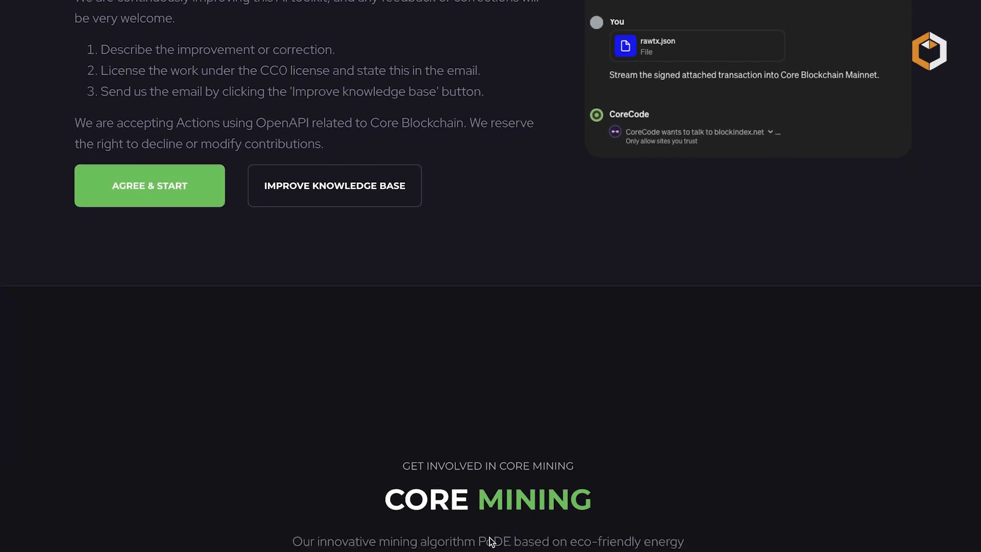
Scroll past the Core Mining details to the CorePass mobile wallets section.
scroll("down", 3)
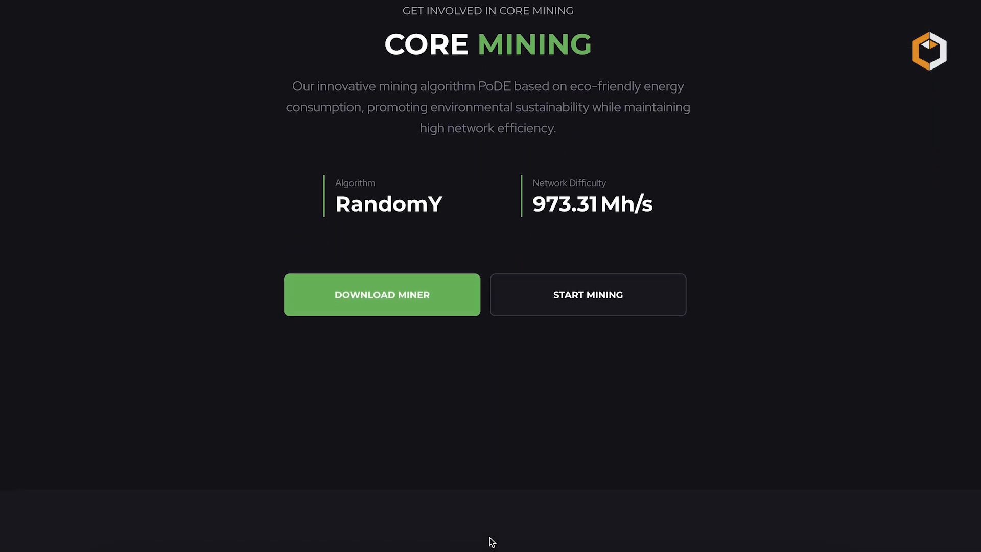
scroll("down", 3)
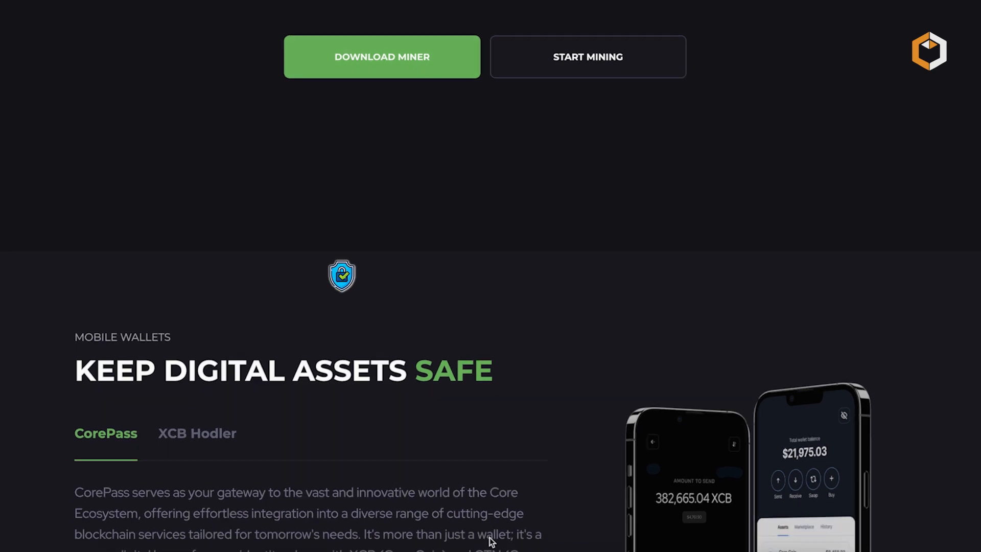